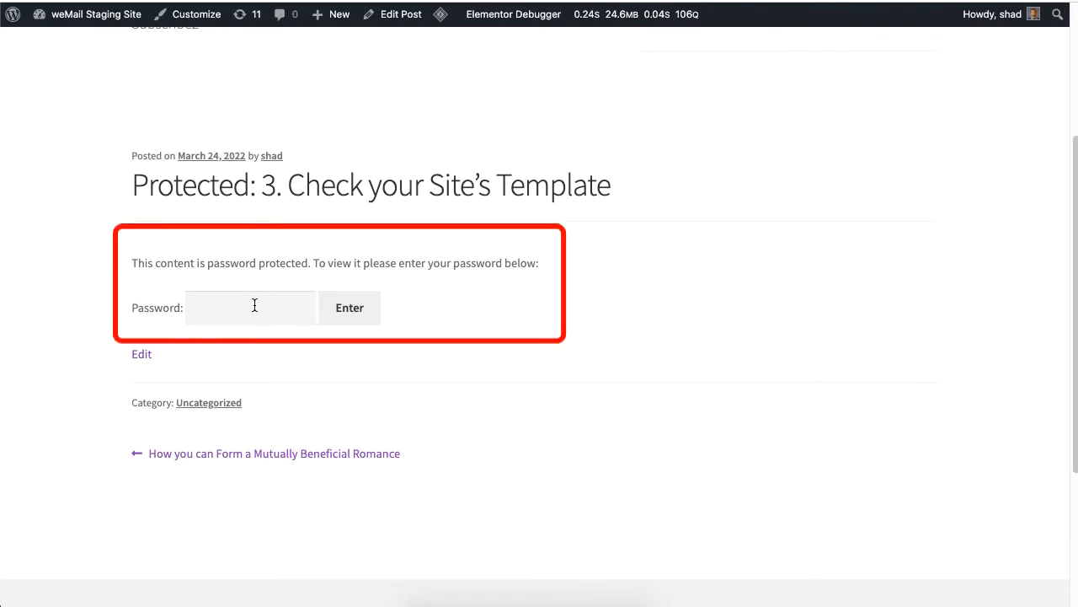
# Enter the post password into the protected post's Password field.
pyautogui.write('••••')
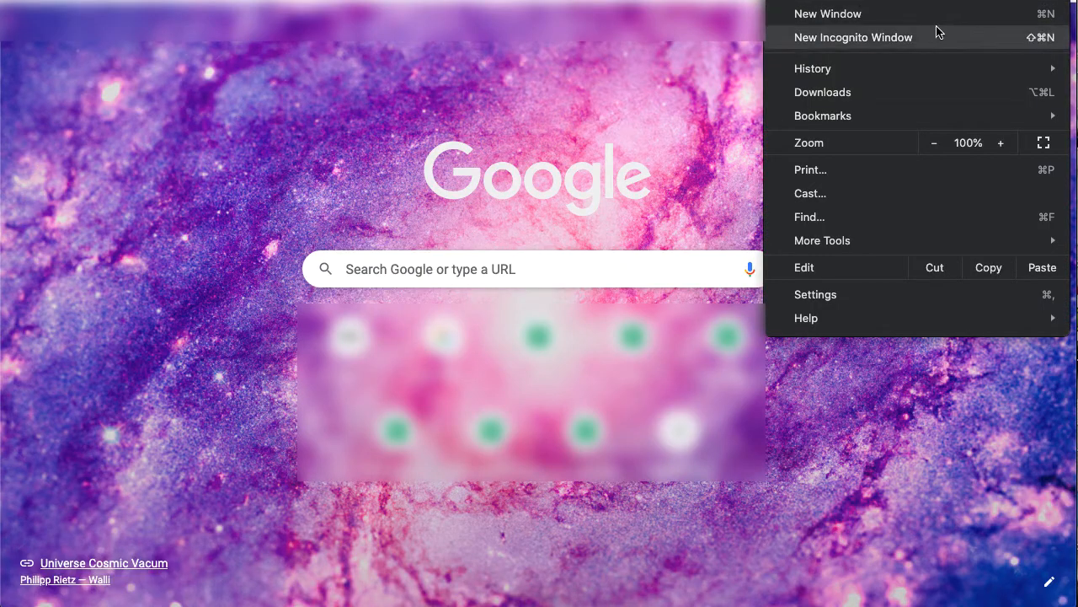
# Start a new incognito window from Chrome's menu.
pyautogui.click(852, 37)
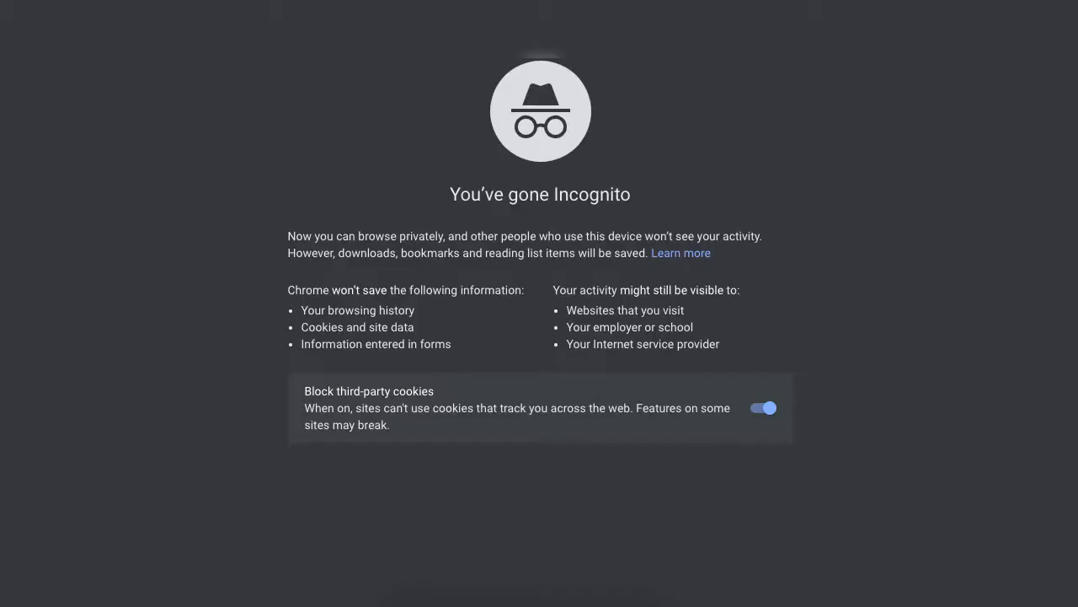
pyautogui.moveTo(1018, 551)
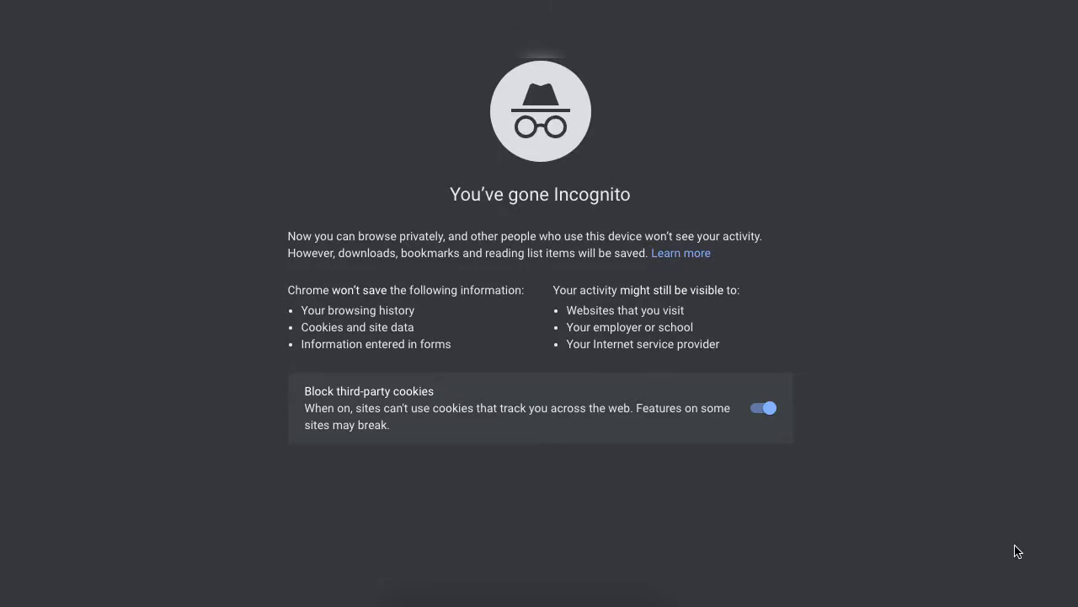
pyautogui.moveTo(1008, 327)
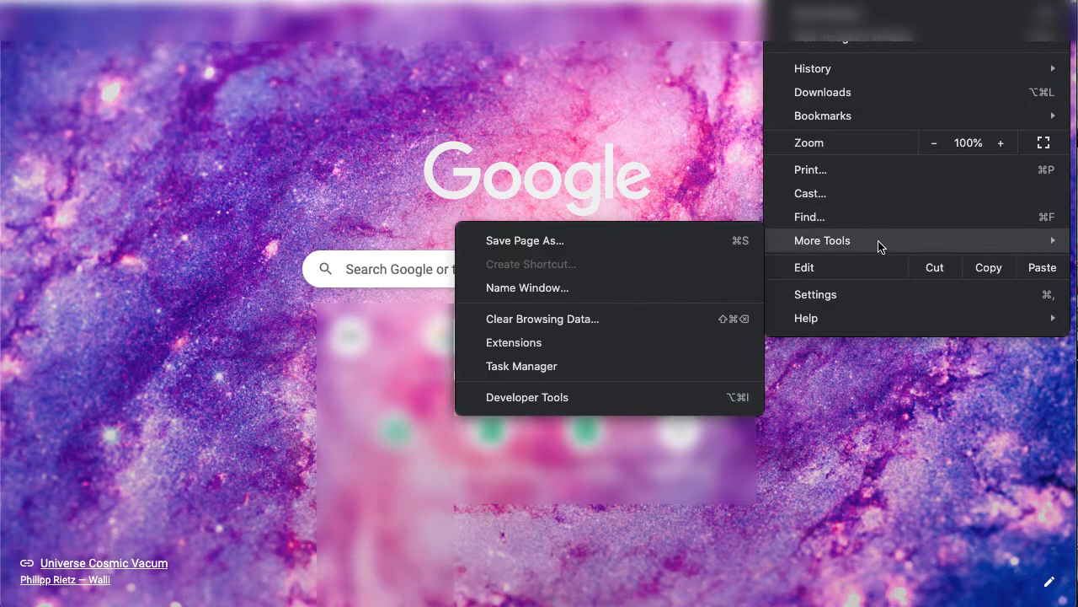
pyautogui.moveTo(617, 304)
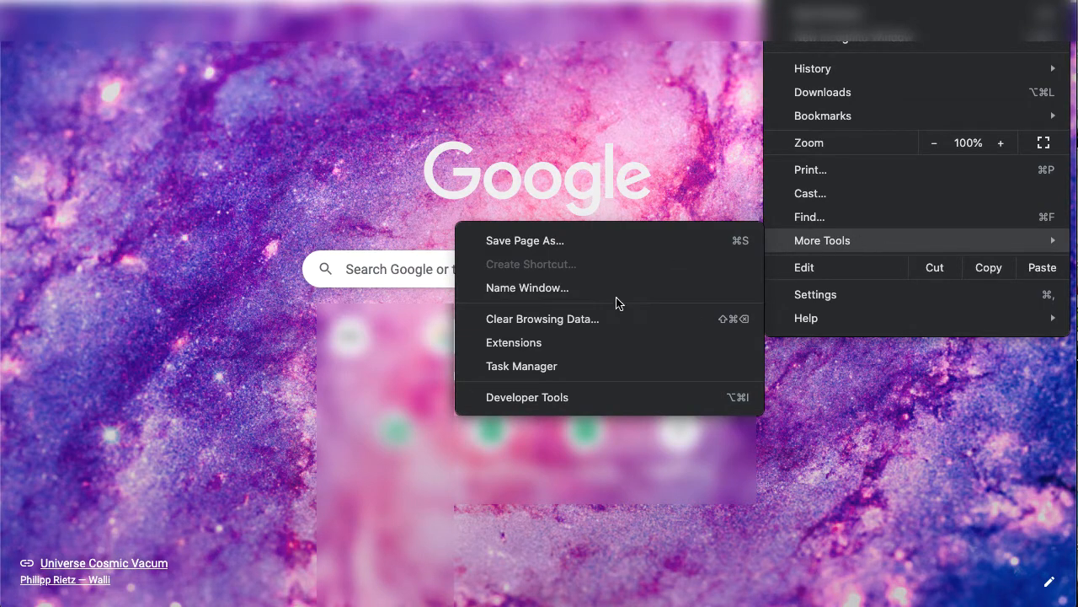
# Clear Chrome's browsing history and cached images and files for All time.
pyautogui.click(816, 293)
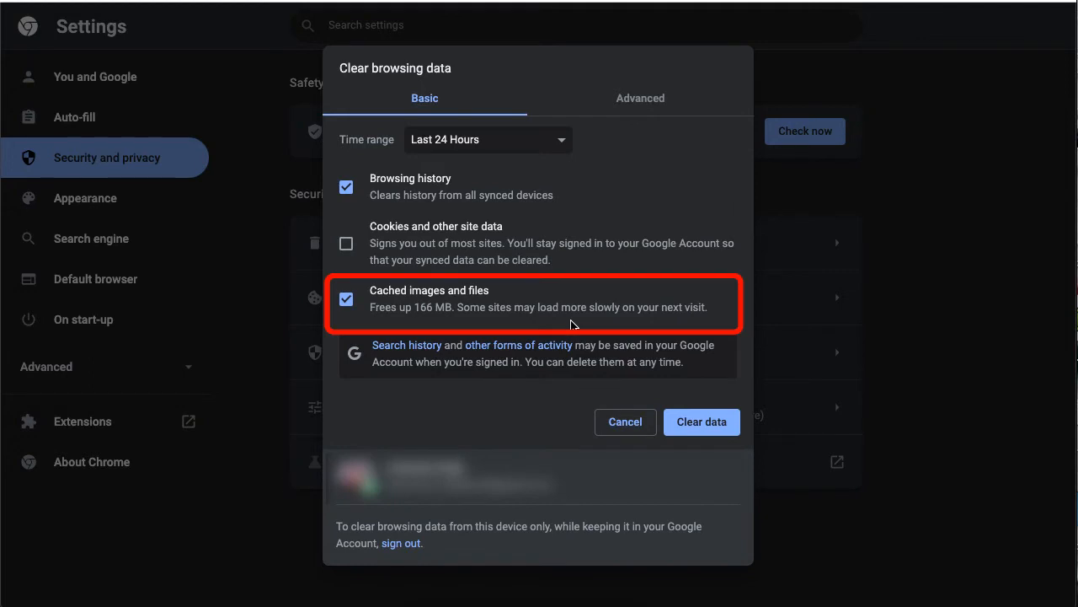
pyautogui.moveTo(546, 142)
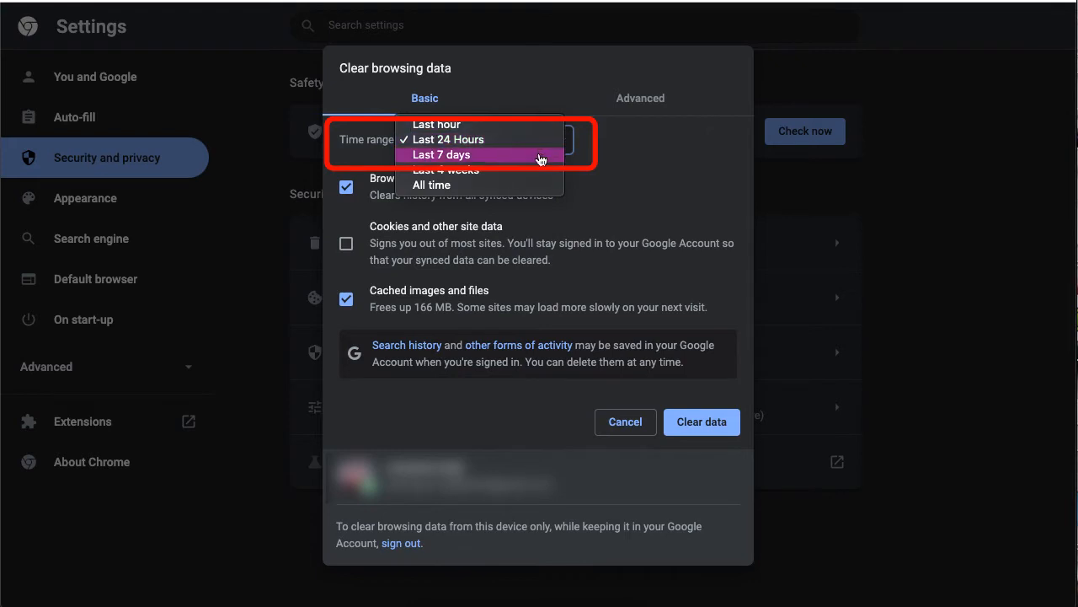
pyautogui.click(432, 184)
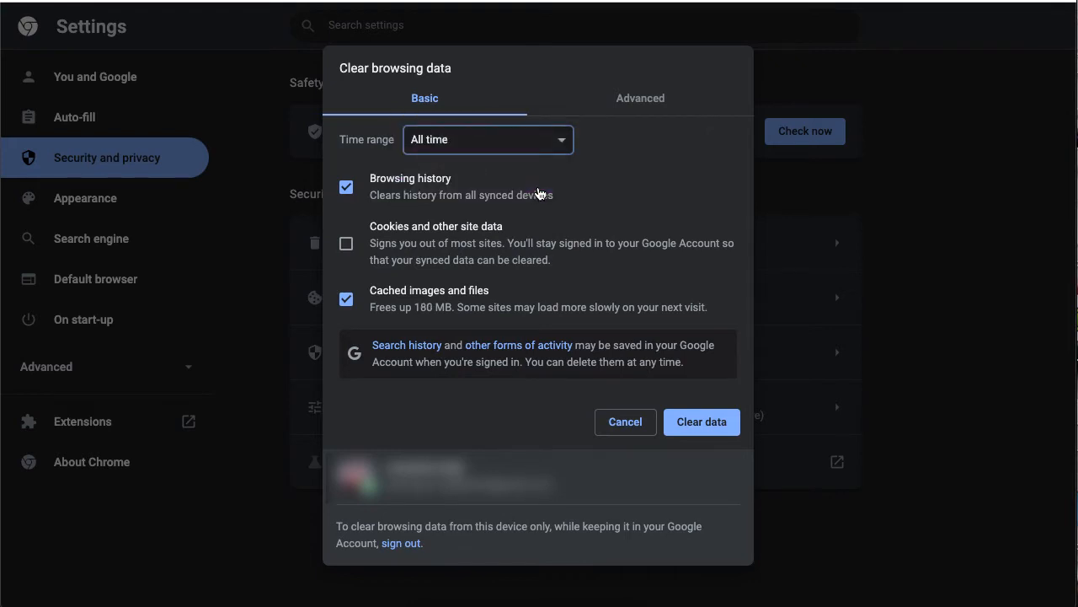
pyautogui.moveTo(701, 421)
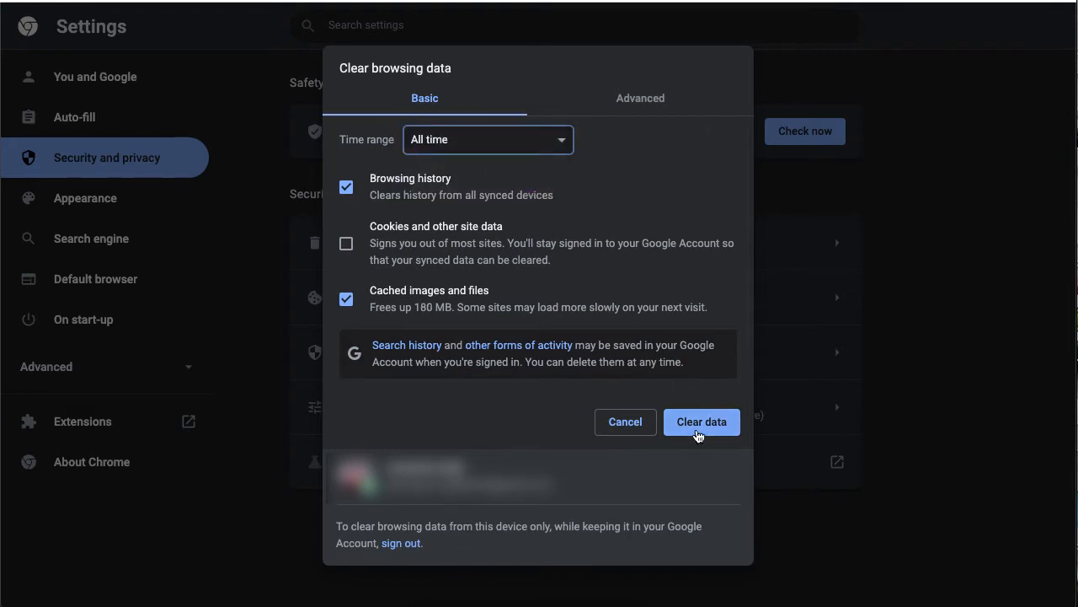
pyautogui.click(701, 421)
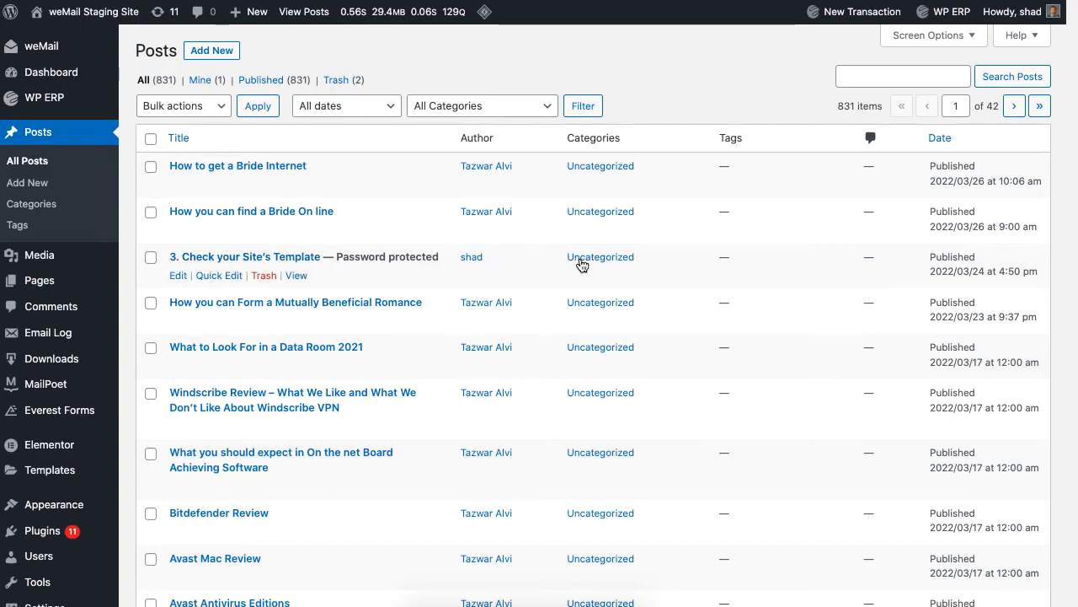
# Preview the post '3. Check your Site's Template' in a new tab to retest the password prompt.
pyautogui.click(246, 256)
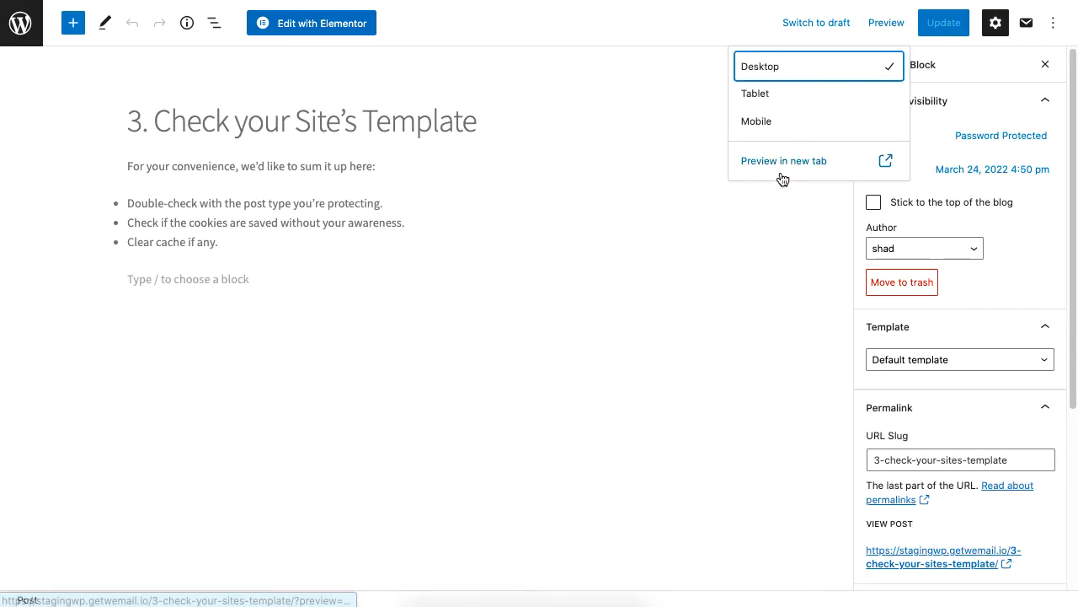
pyautogui.click(783, 160)
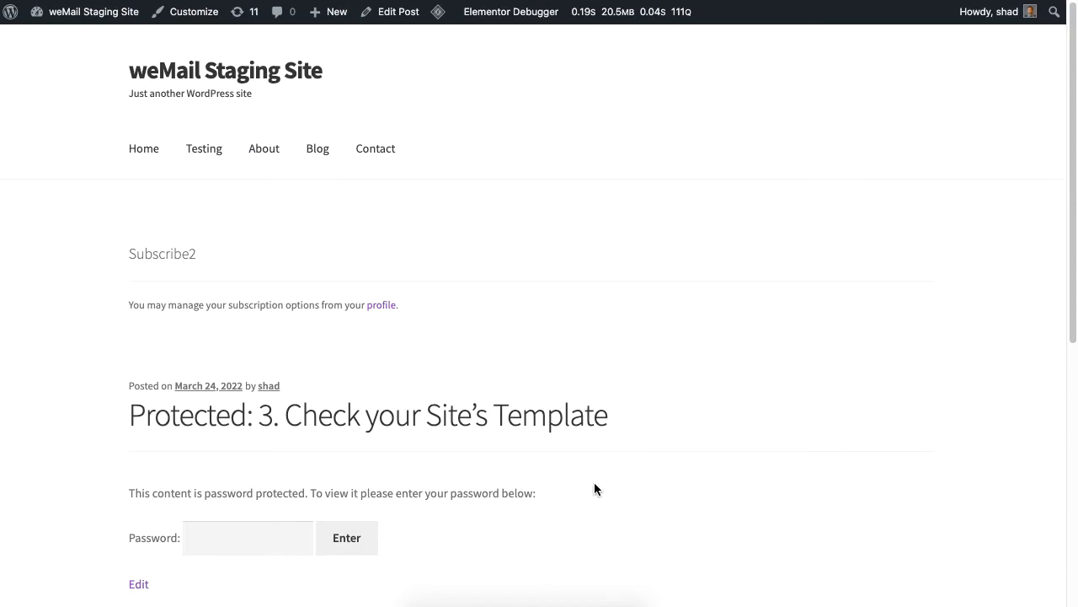
pyautogui.rightClick(597, 488)
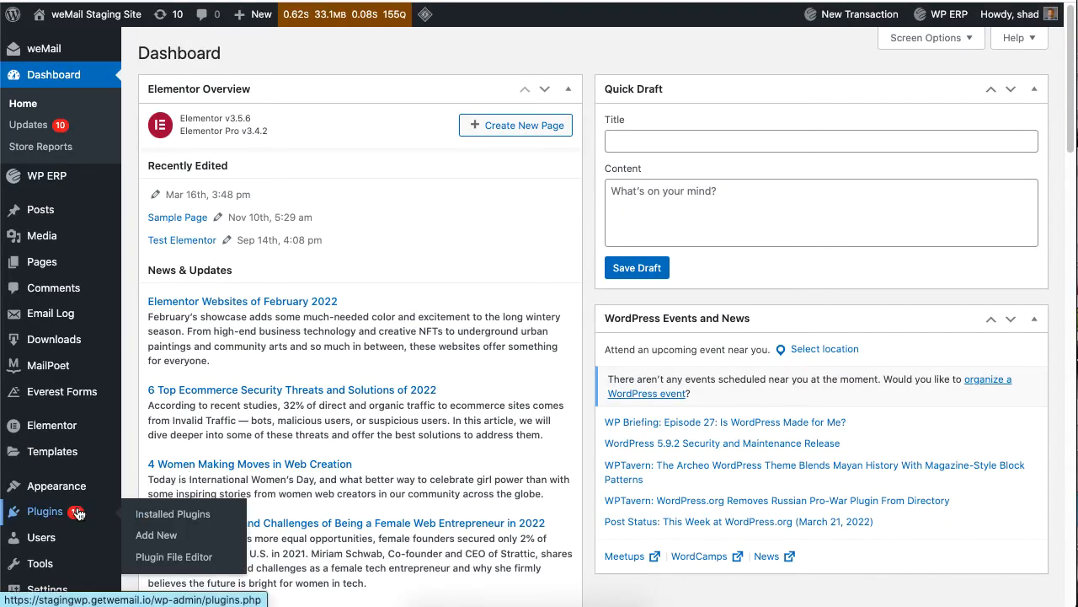
# Show the installed plugins list and submit the password on the protected post.
pyautogui.click(172, 512)
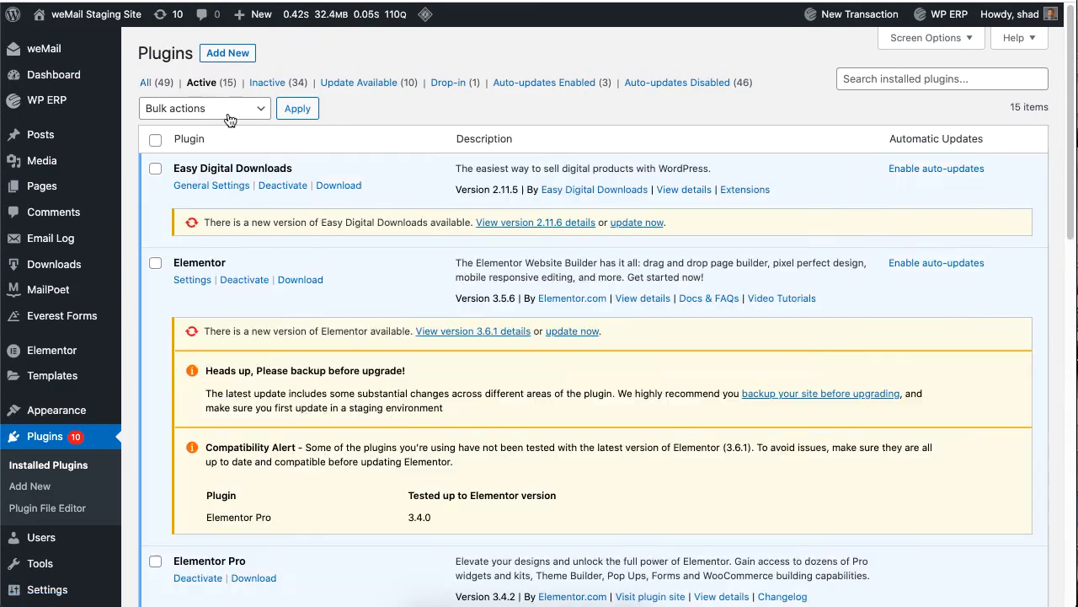
pyautogui.scroll(-3)
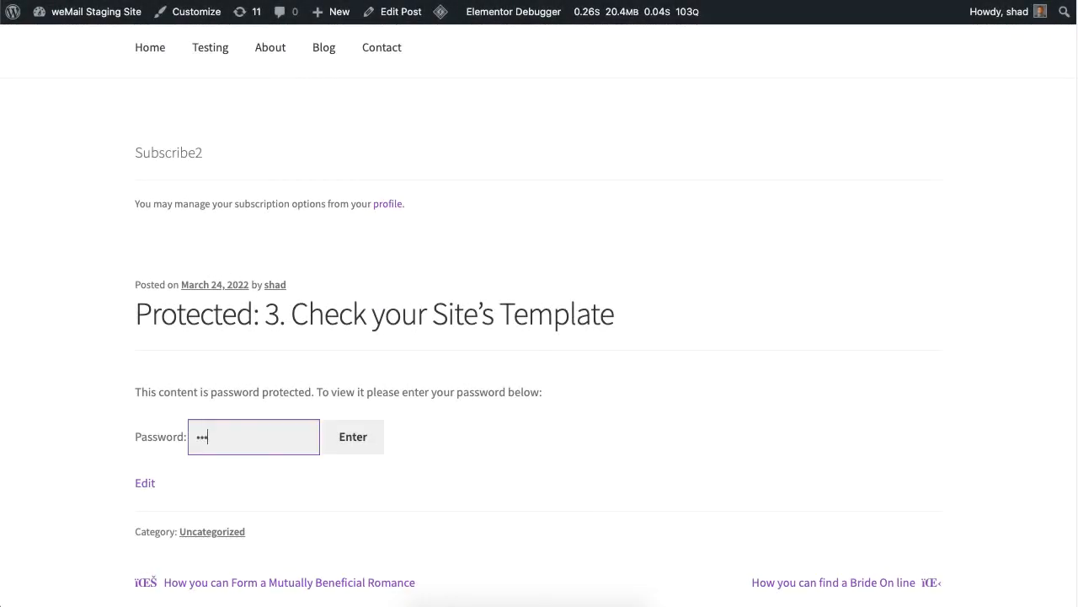
pyautogui.click(354, 437)
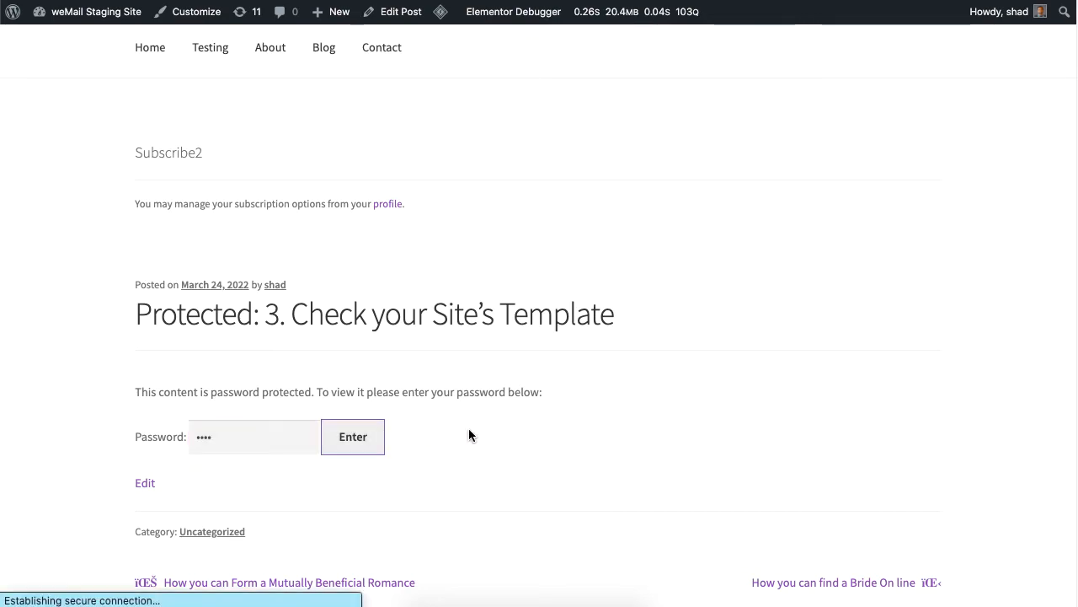
pyautogui.click(352, 437)
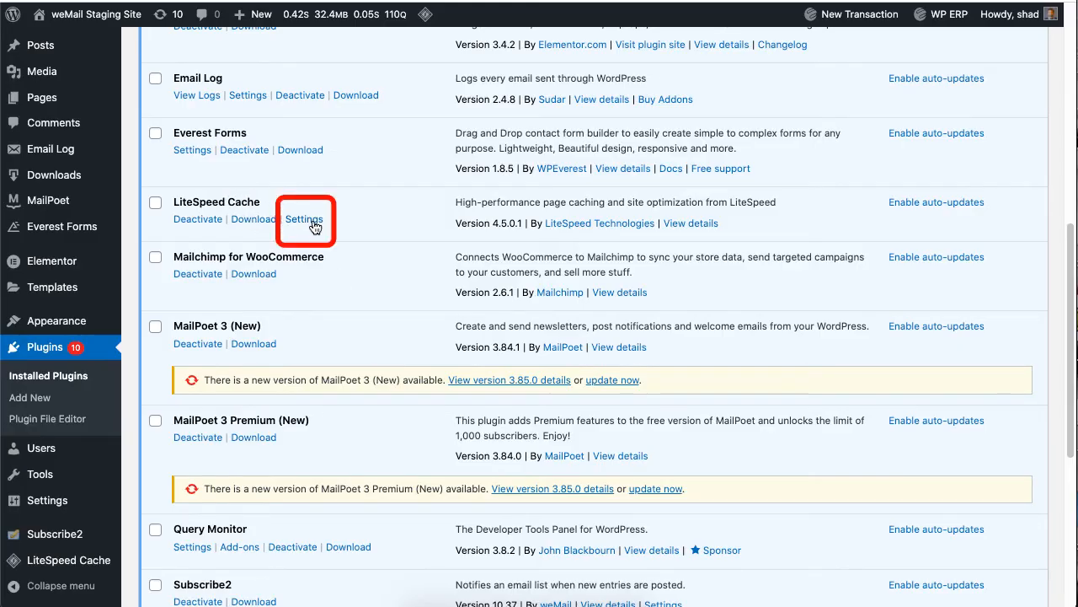
# Go to the LiteSpeed Cache plugin's Settings from the plugins list.
pyautogui.click(303, 219)
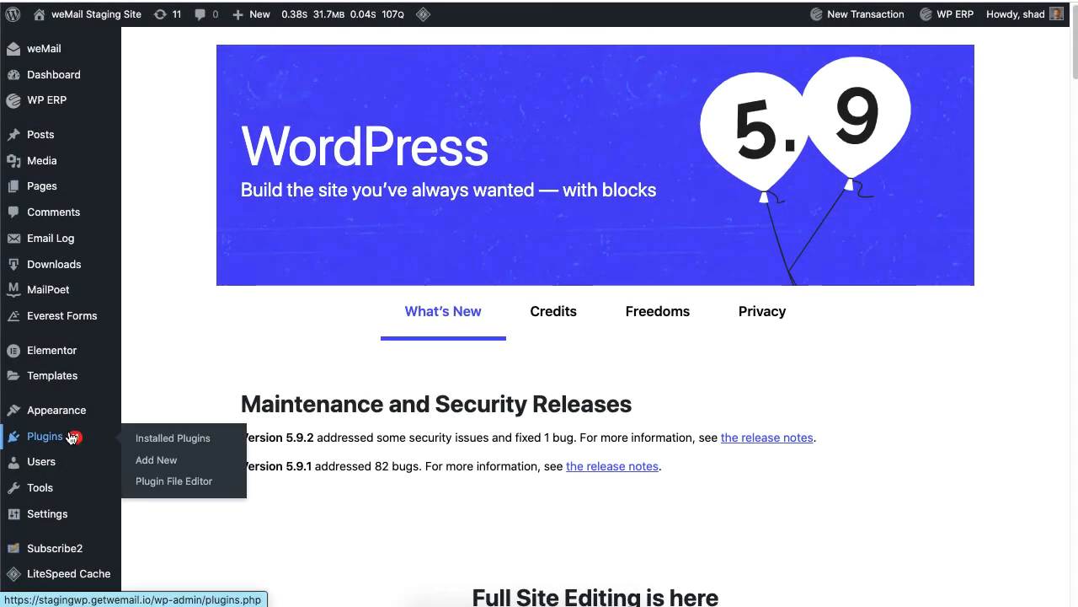
# Activate the Everest Forms plugin from the Inactive plugins list.
pyautogui.click(172, 438)
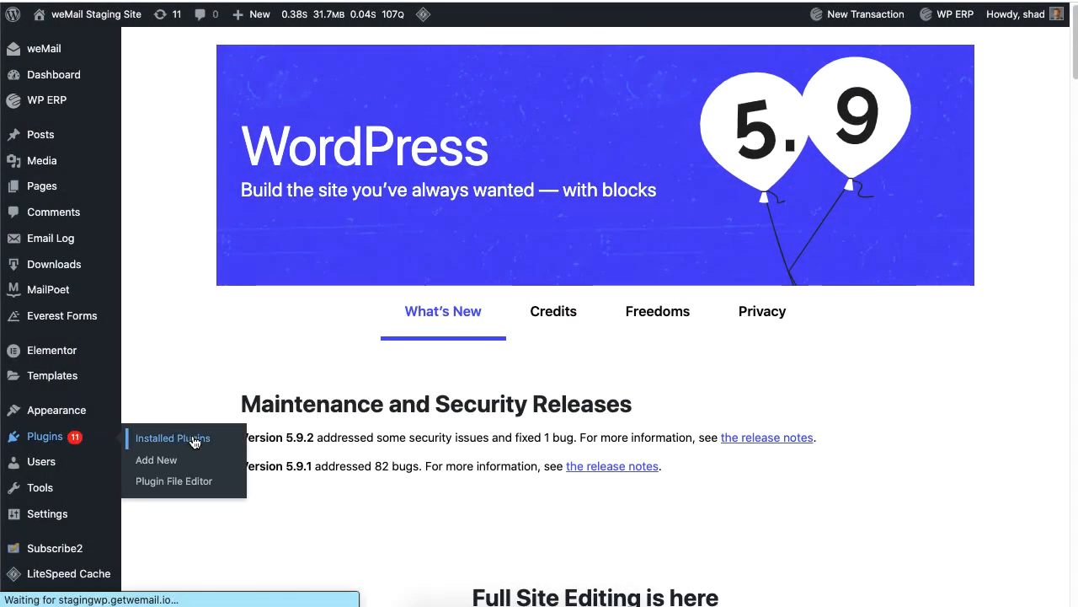
pyautogui.click(171, 438)
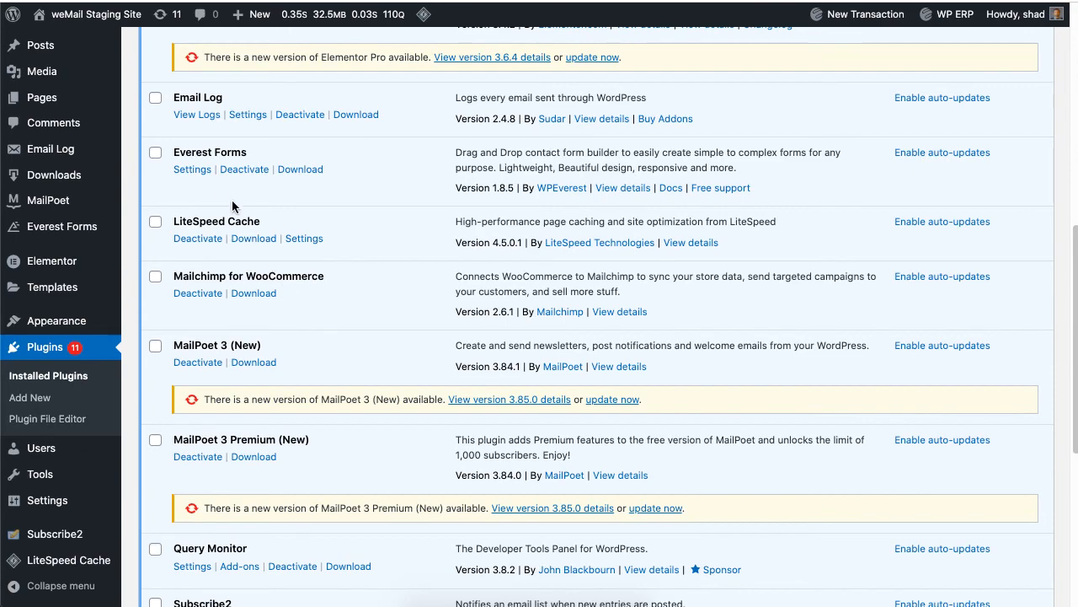
pyautogui.moveTo(244, 168)
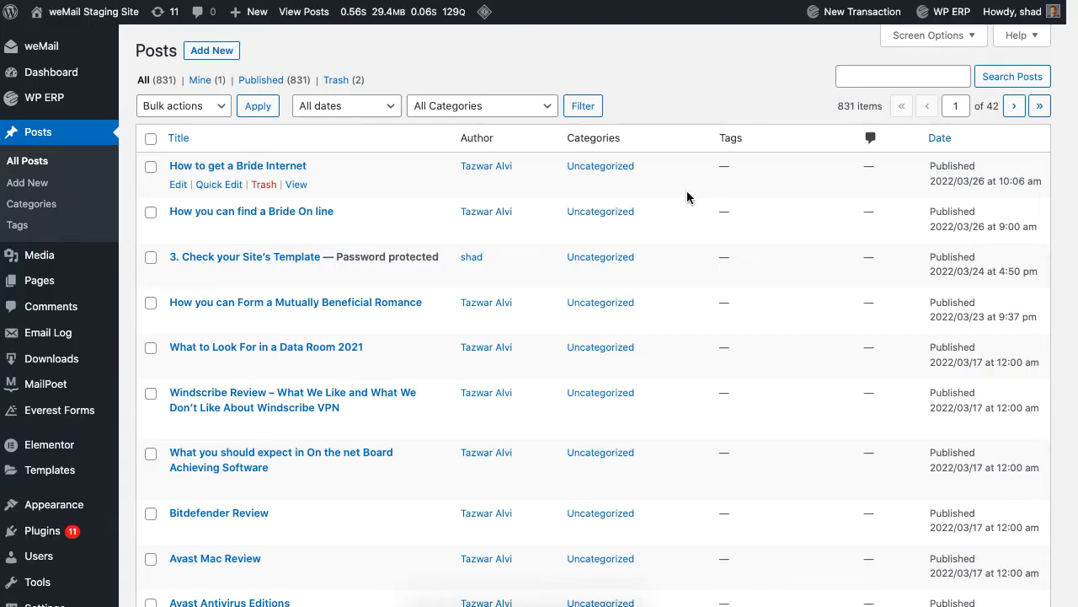
pyautogui.moveTo(280, 276)
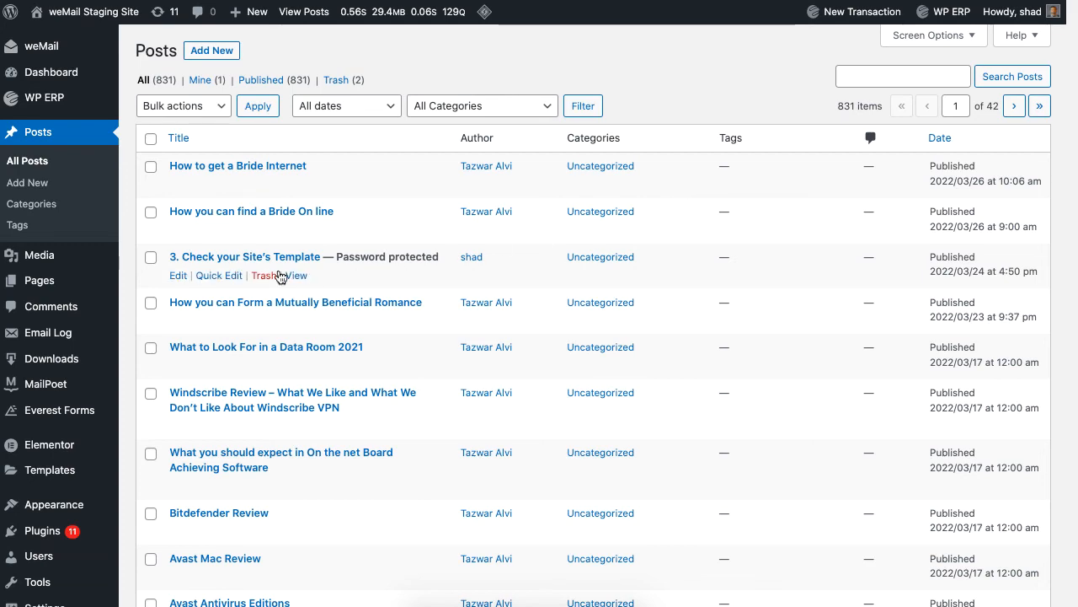
pyautogui.moveTo(425, 262)
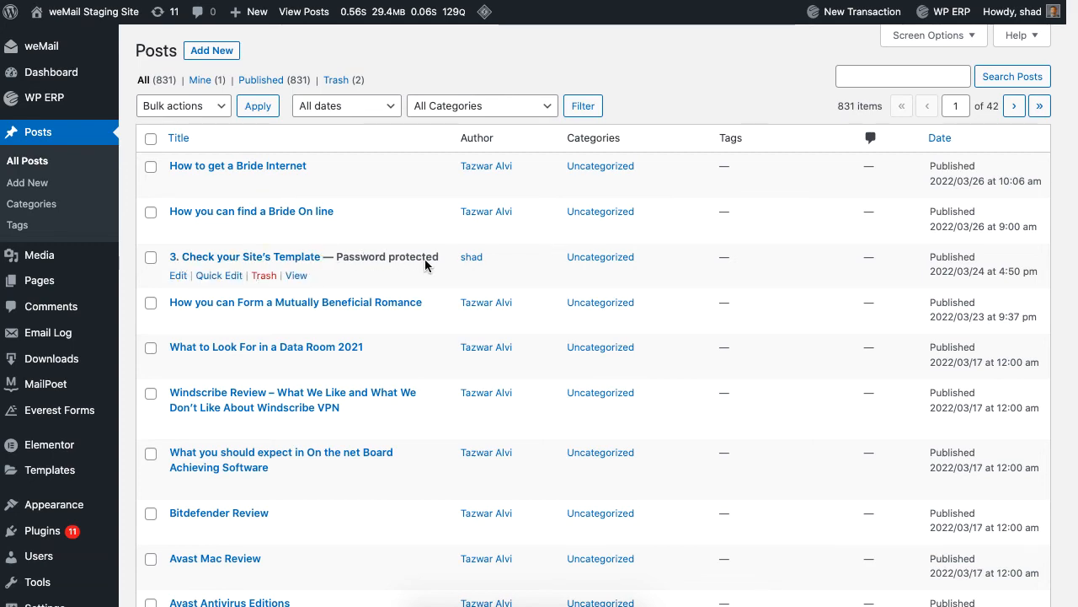
pyautogui.click(37, 530)
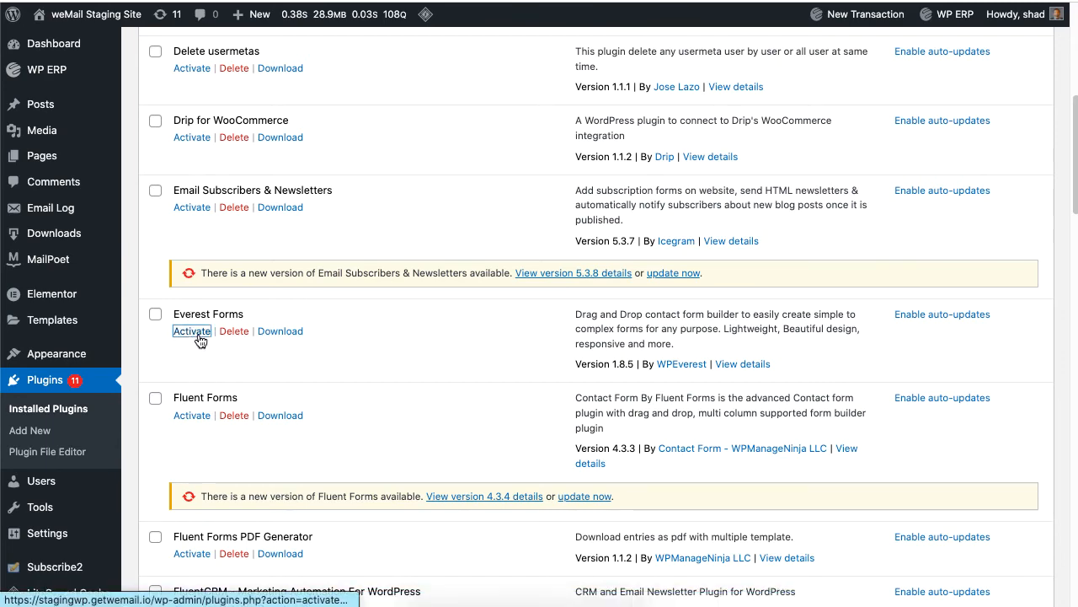
pyautogui.click(192, 331)
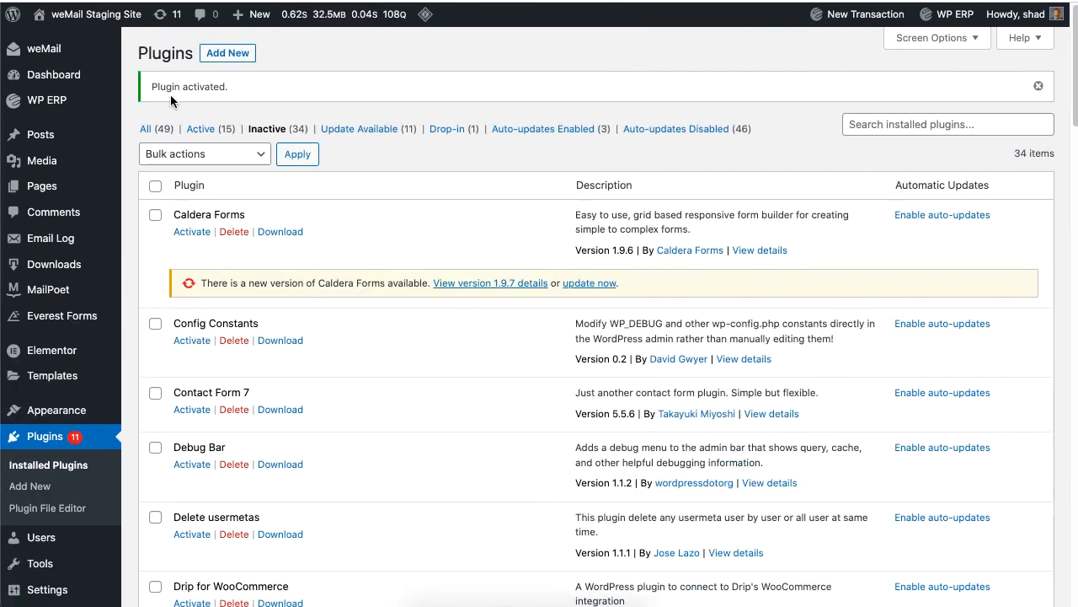